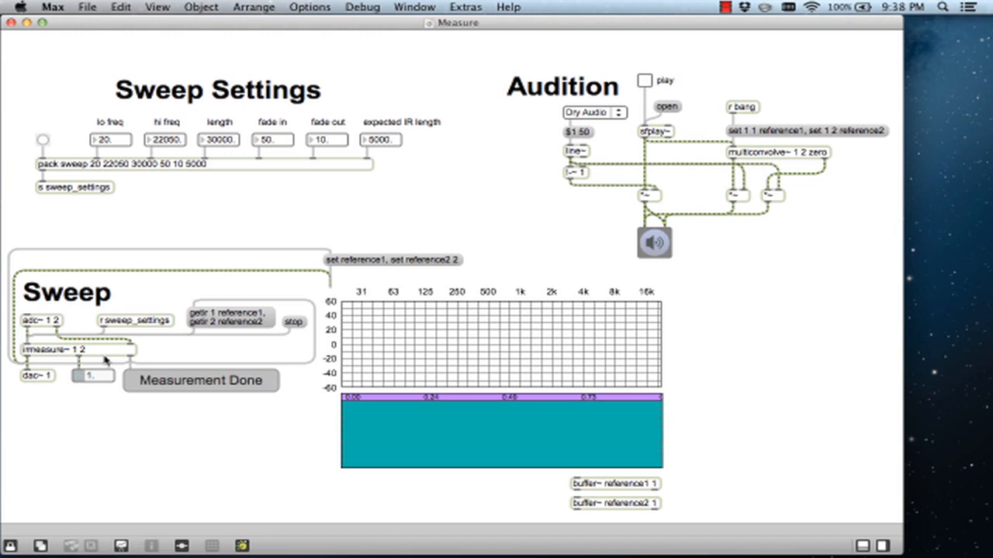
{"action": "mouse_move", "coordinate": [170, 189]}
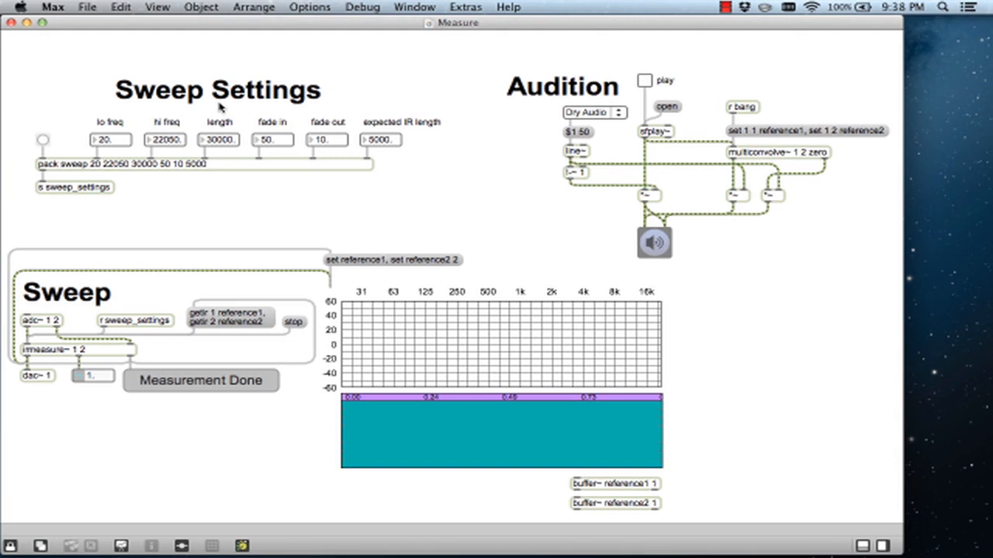
{"action": "mouse_move", "coordinate": [366, 40]}
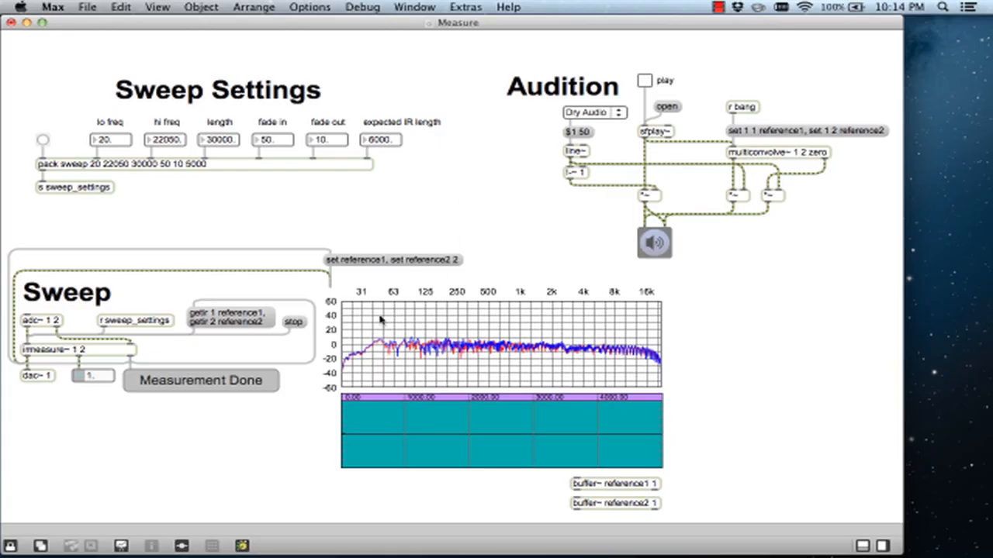
{"action": "mouse_move", "coordinate": [702, 332]}
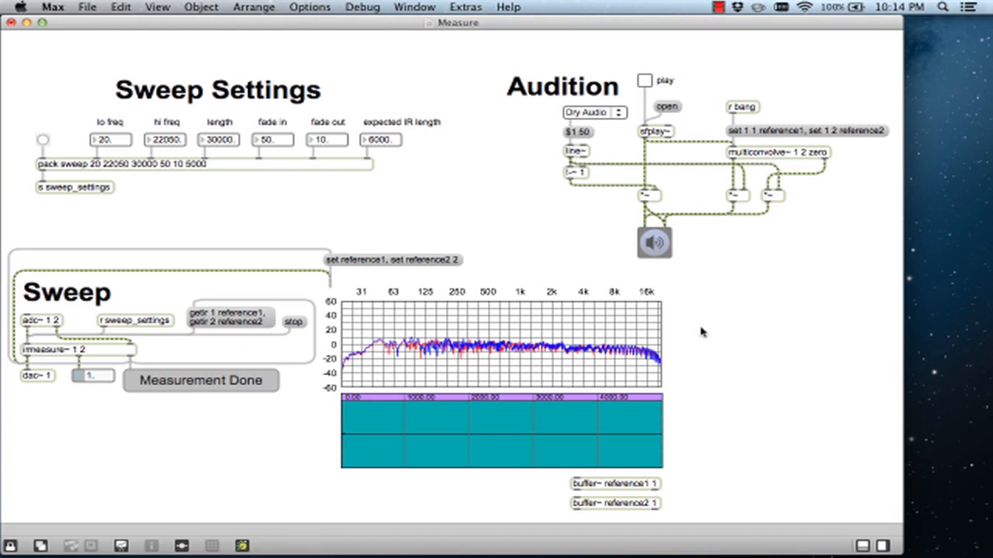
{"action": "mouse_move", "coordinate": [644, 81]}
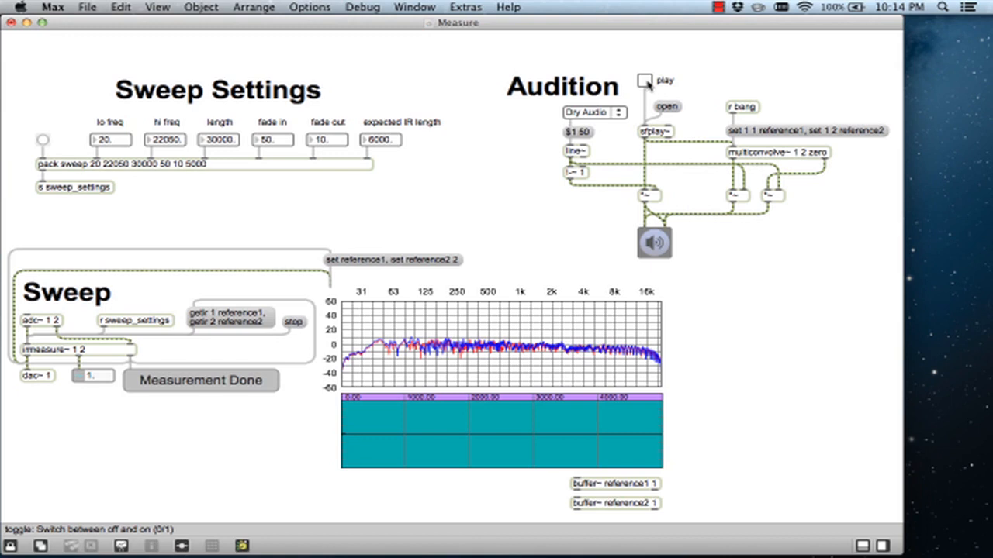
Play the audition audio and switch it from Dry Audio to the With IR version.
{"action": "left_click", "coordinate": [645, 81]}
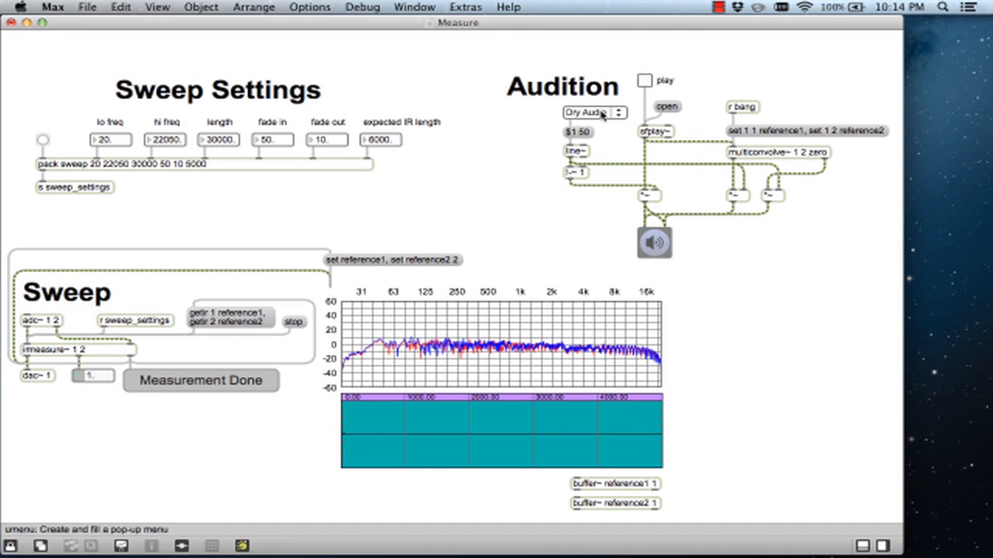
{"action": "left_click", "coordinate": [592, 112]}
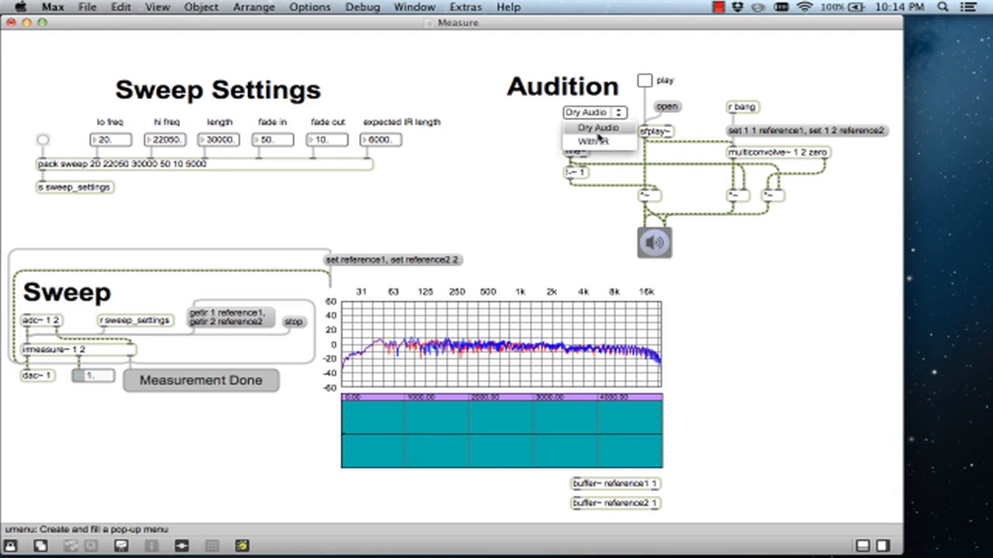
{"action": "left_click", "coordinate": [593, 140]}
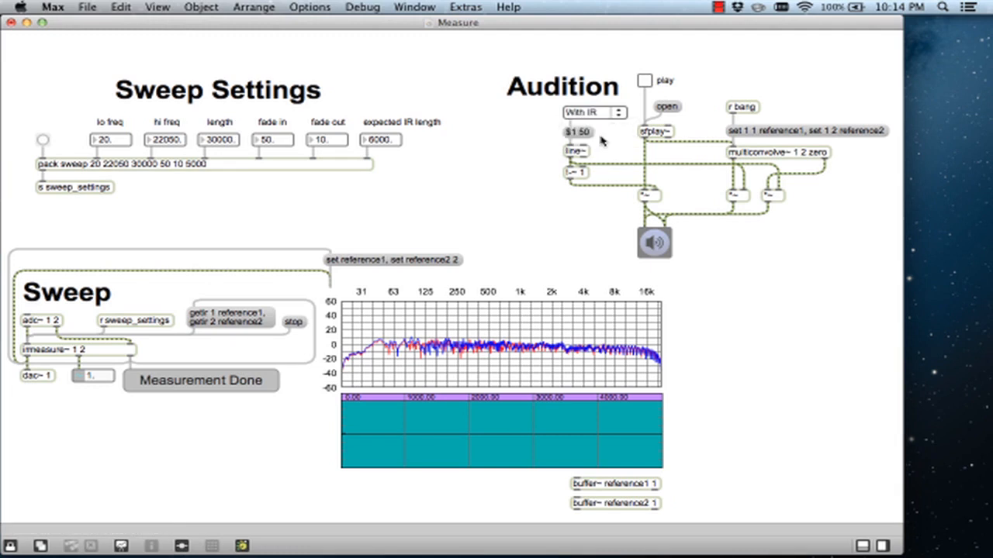
{"action": "left_click", "coordinate": [645, 80]}
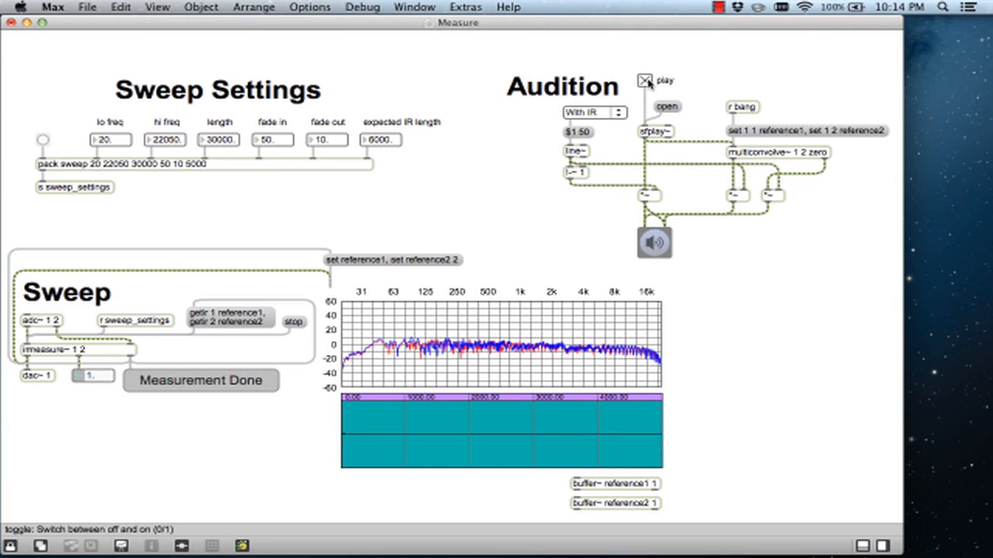
Flip the audition back to Dry Audio and then to With IR again for comparison.
{"action": "left_click", "coordinate": [592, 112]}
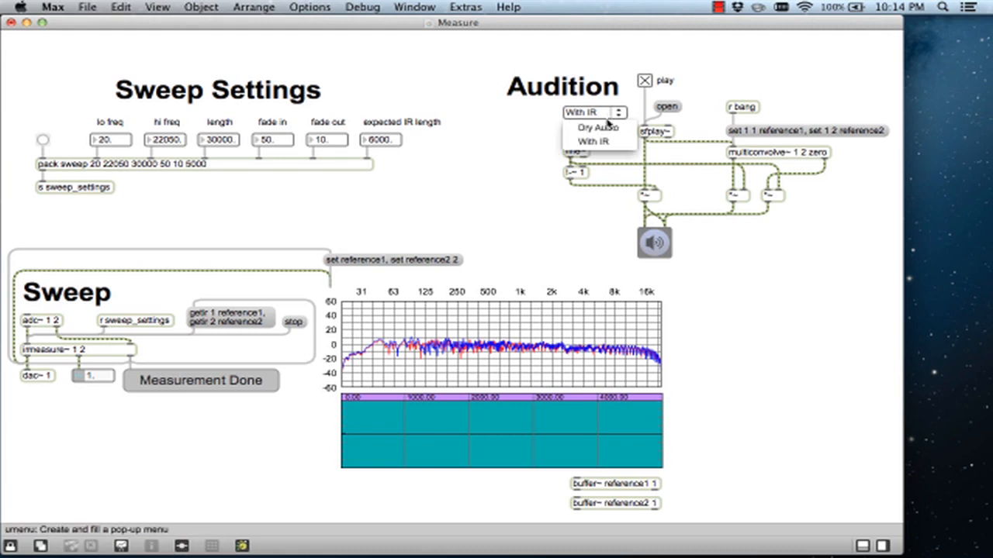
{"action": "left_click", "coordinate": [596, 128]}
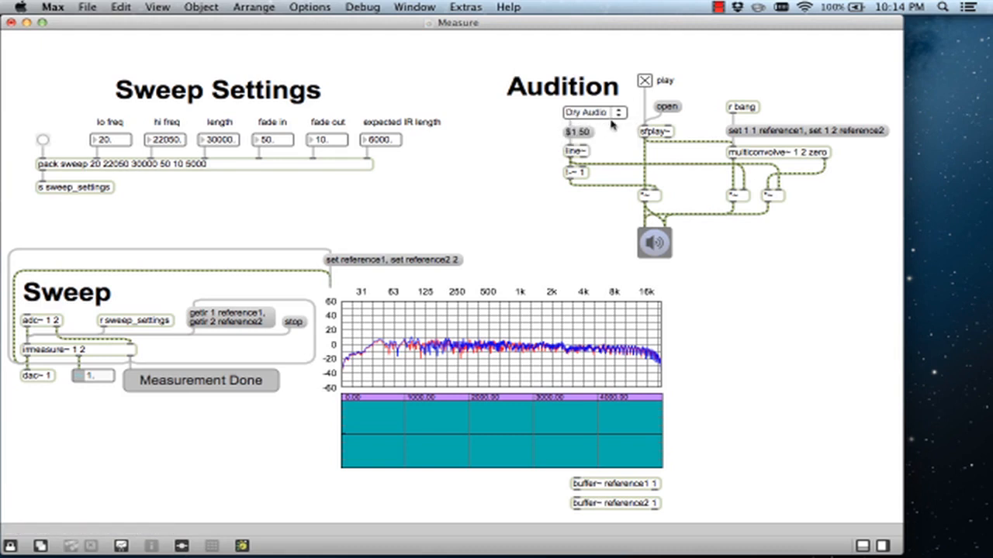
{"action": "mouse_move", "coordinate": [618, 115]}
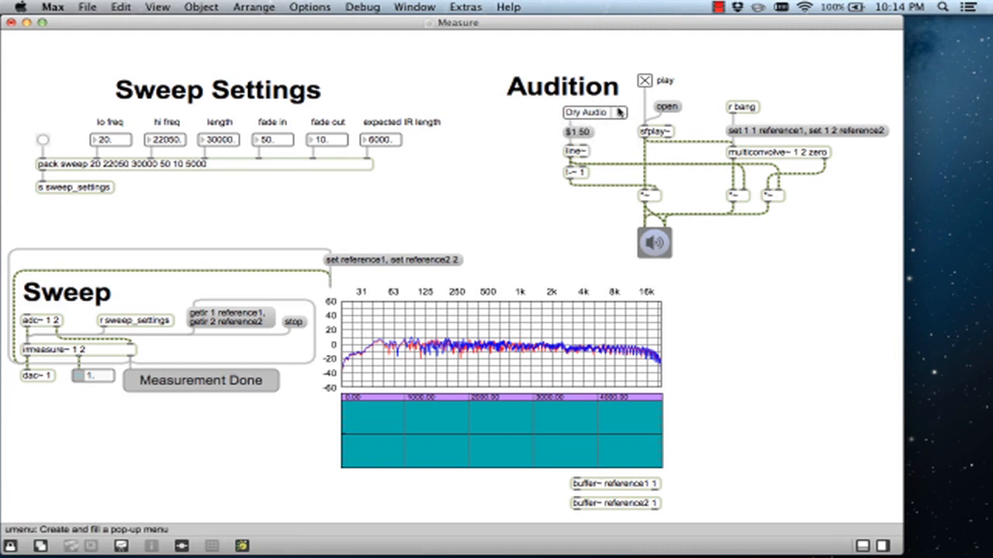
{"action": "left_click", "coordinate": [592, 111]}
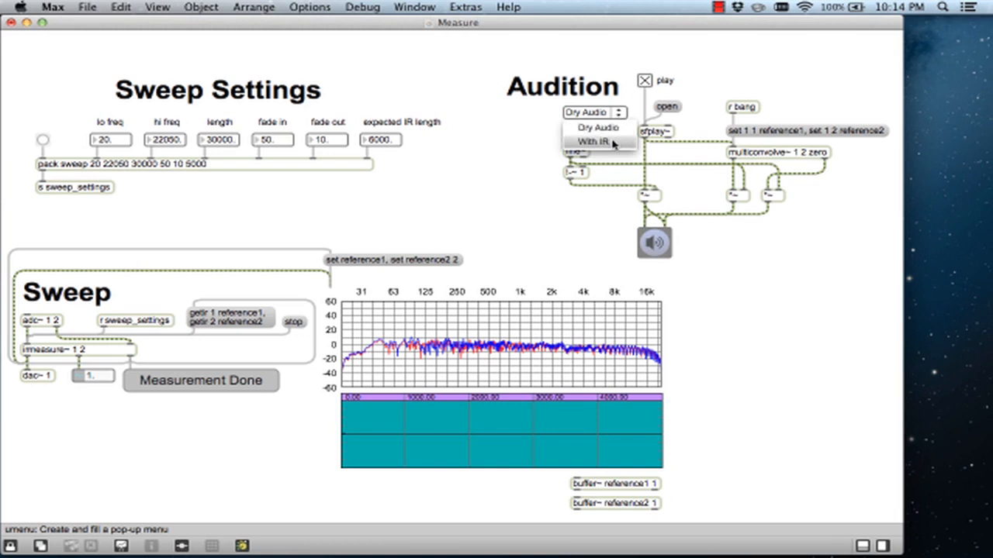
{"action": "left_click", "coordinate": [597, 142]}
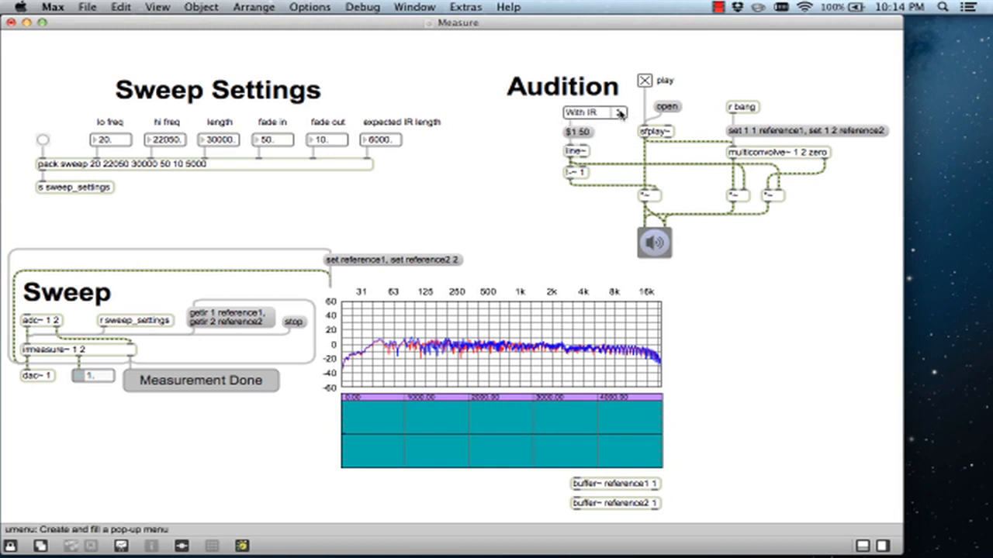
{"action": "left_click", "coordinate": [592, 112]}
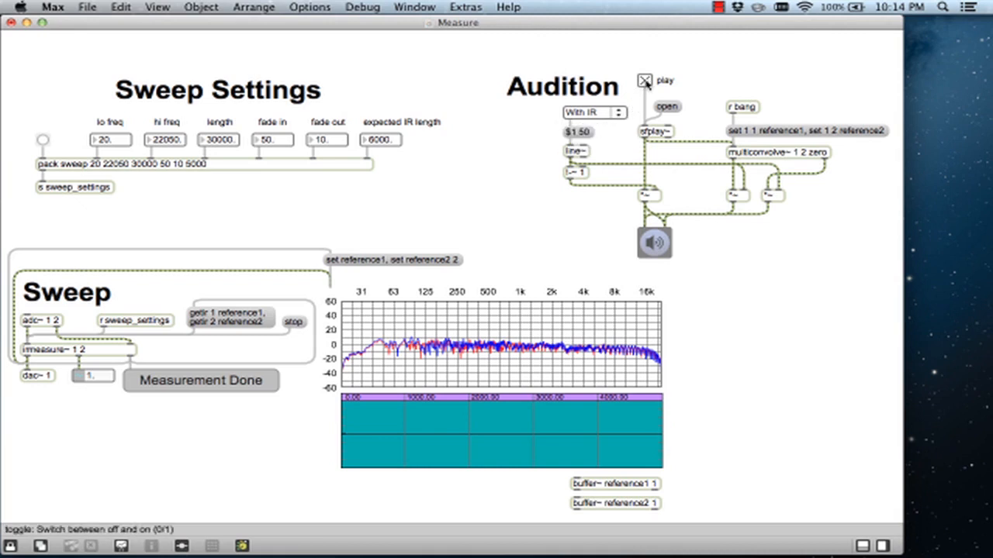
{"action": "scroll", "scroll_direction": "right", "scroll_amount": 3}
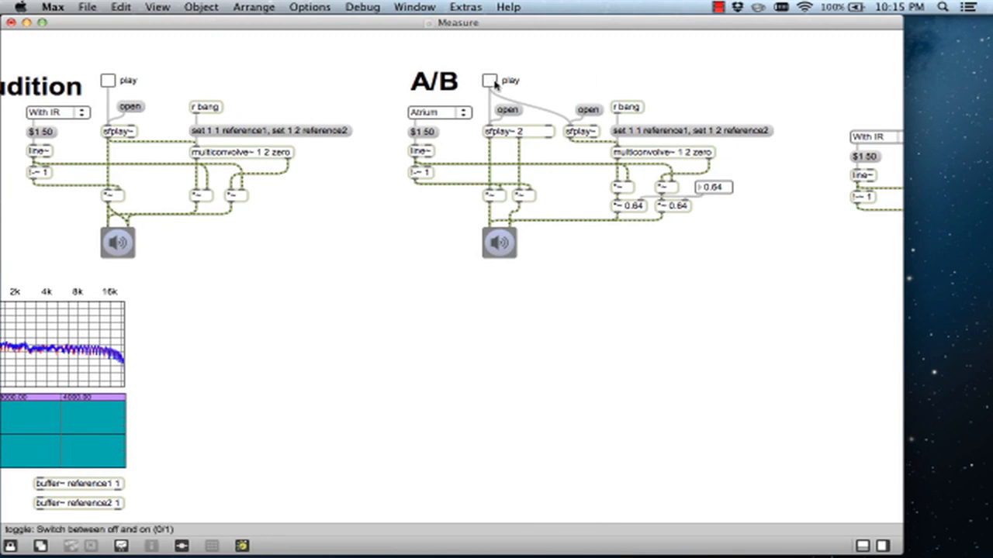
Play the A/B comparison and switch its source from Atrium to the measured IR.
{"action": "left_click", "coordinate": [490, 81]}
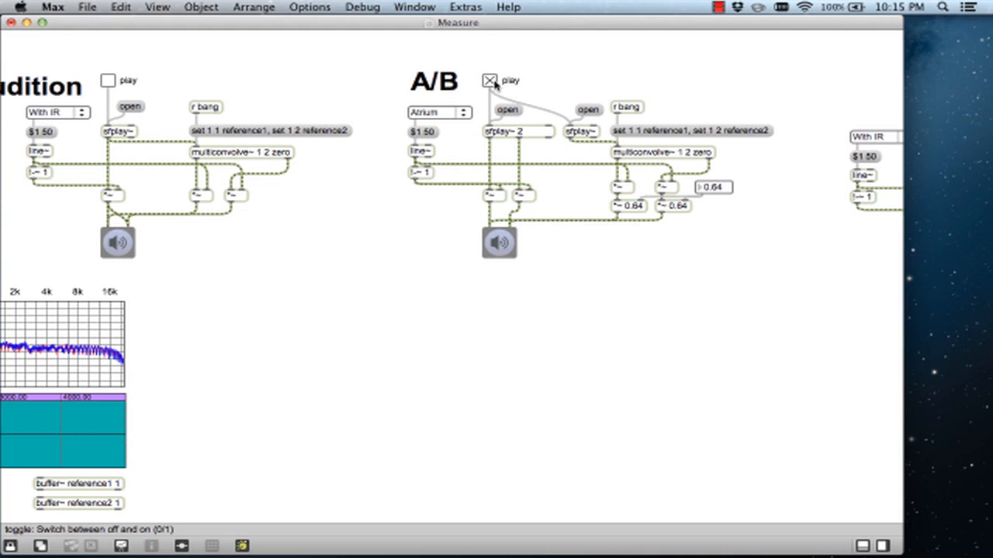
{"action": "left_click", "coordinate": [438, 112]}
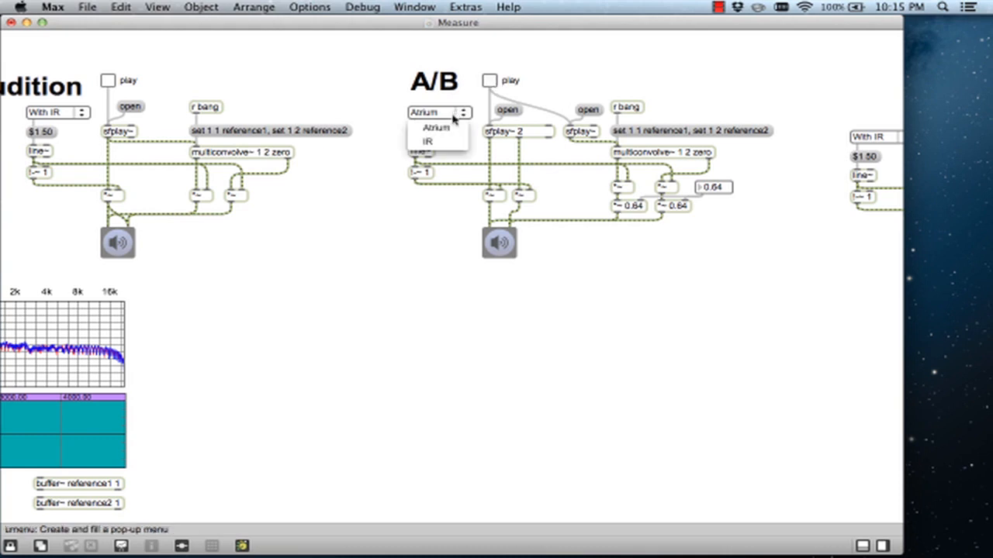
{"action": "left_click", "coordinate": [425, 139]}
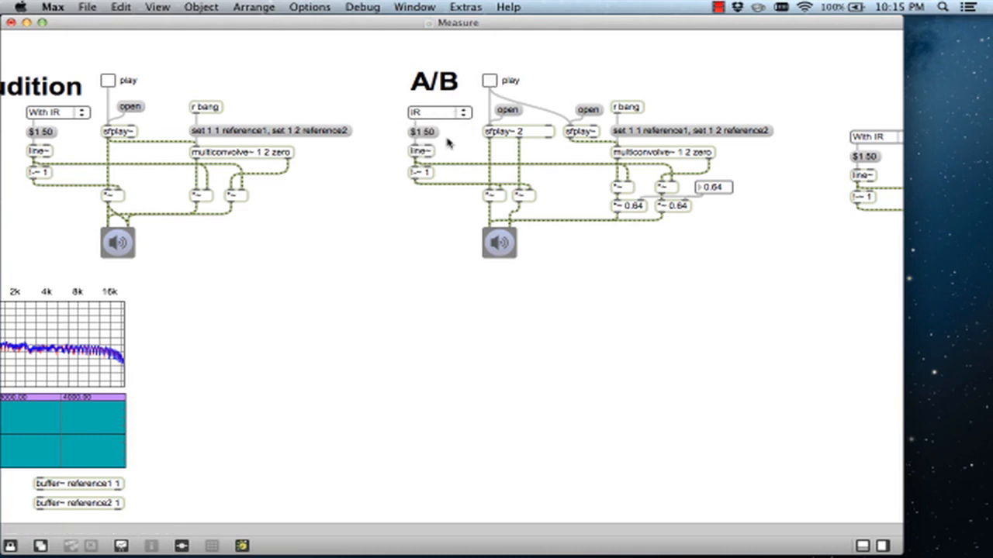
{"action": "left_click", "coordinate": [489, 81]}
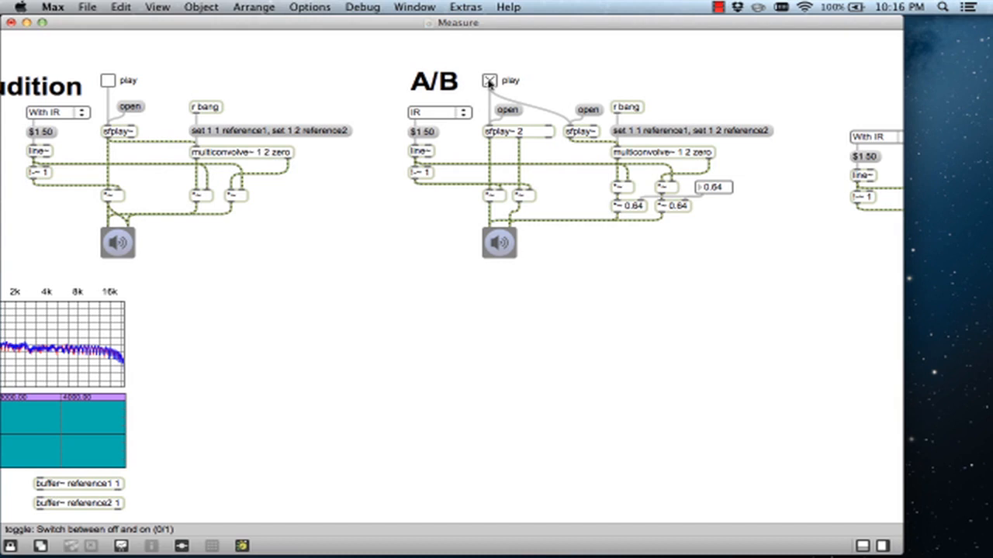
{"action": "mouse_move", "coordinate": [465, 116]}
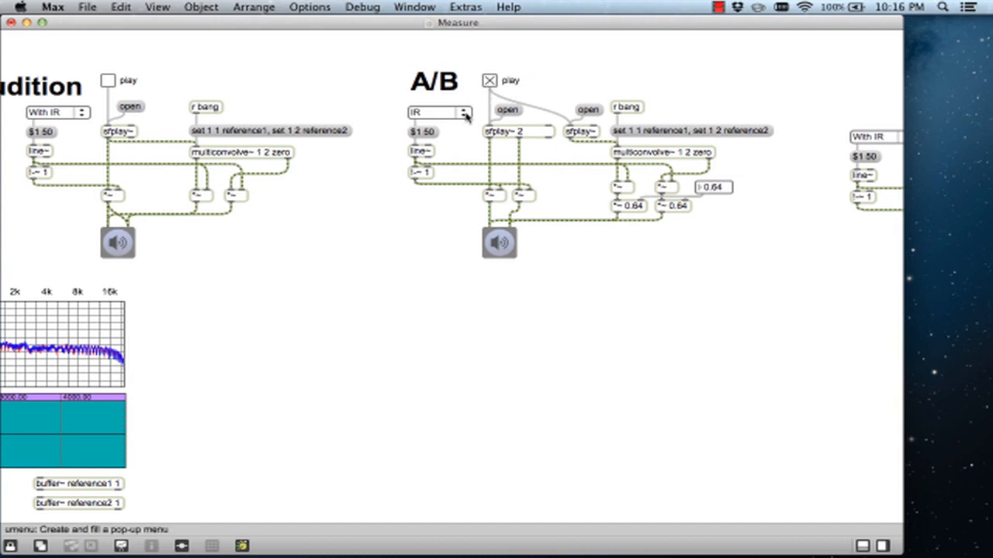
Alternate the A/B source between Atrium and IR, leave it on Atrium, and stop playback.
{"action": "left_click", "coordinate": [438, 111]}
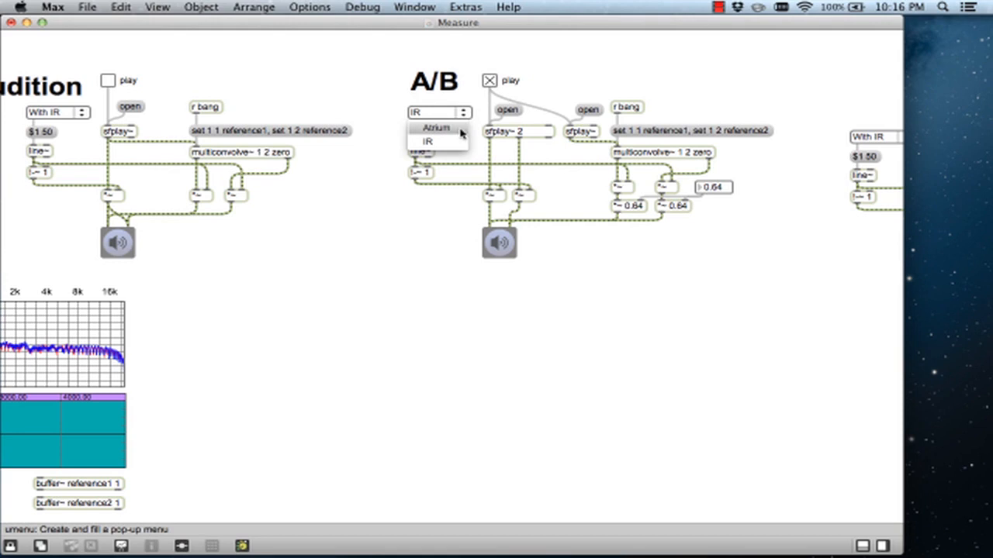
{"action": "left_click", "coordinate": [434, 128]}
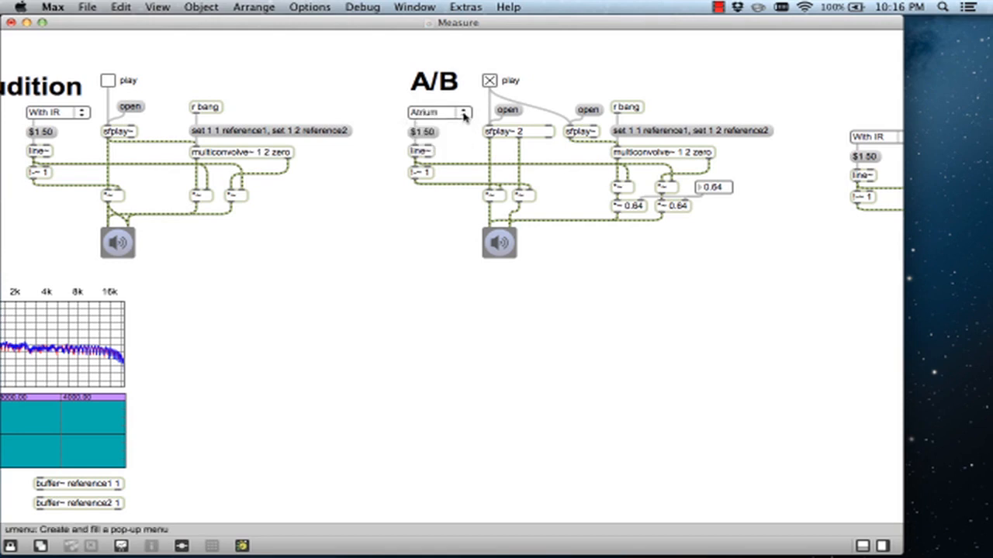
{"action": "left_click", "coordinate": [461, 112]}
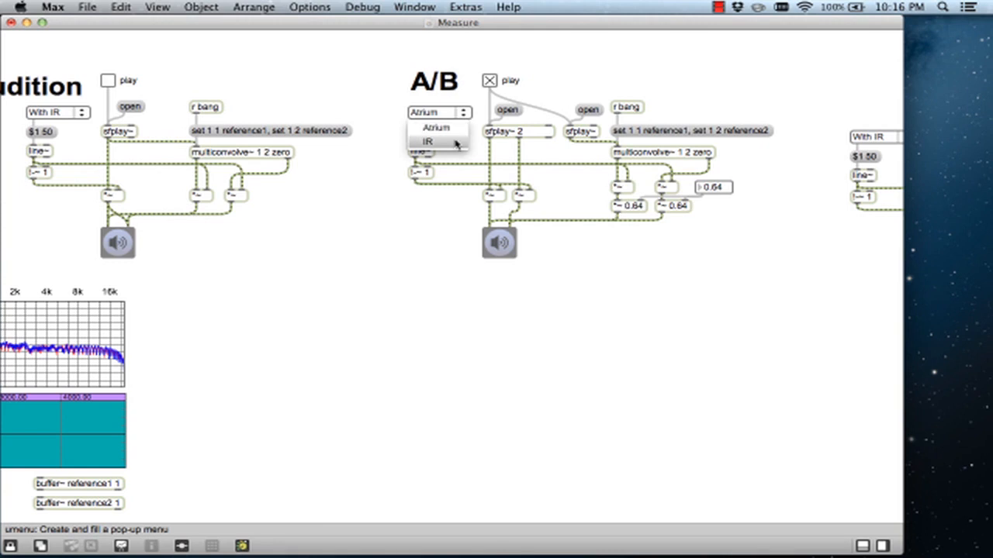
{"action": "left_click", "coordinate": [425, 140]}
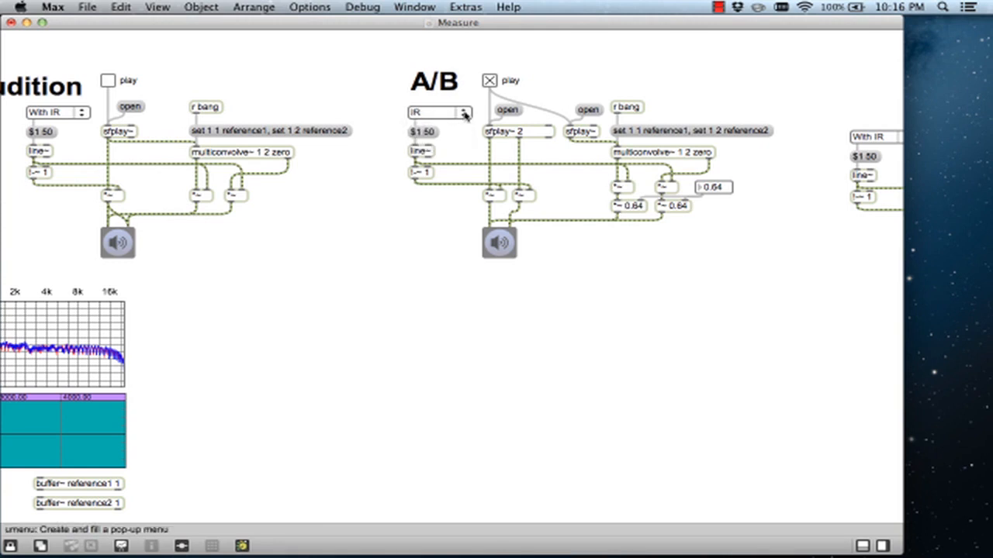
{"action": "left_click", "coordinate": [438, 112]}
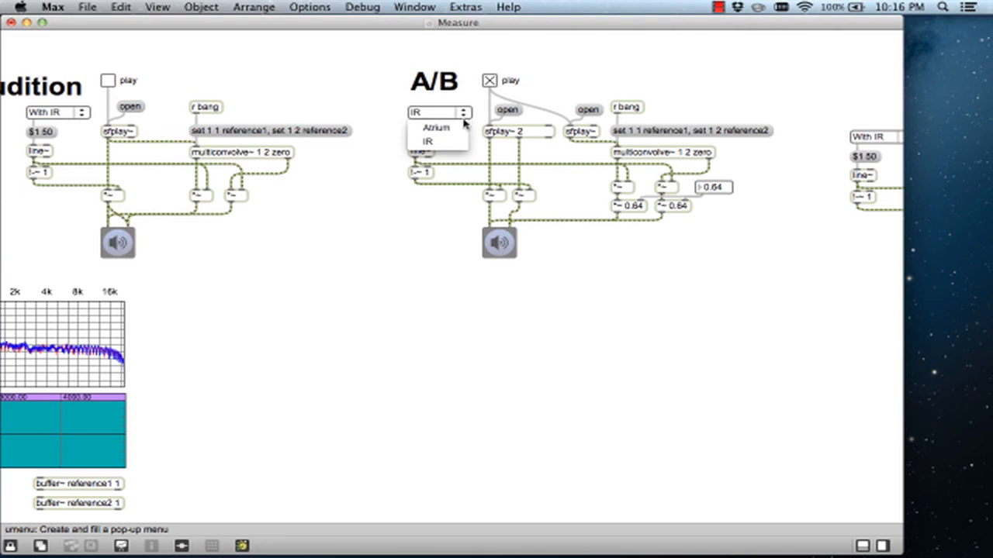
{"action": "left_click", "coordinate": [434, 127]}
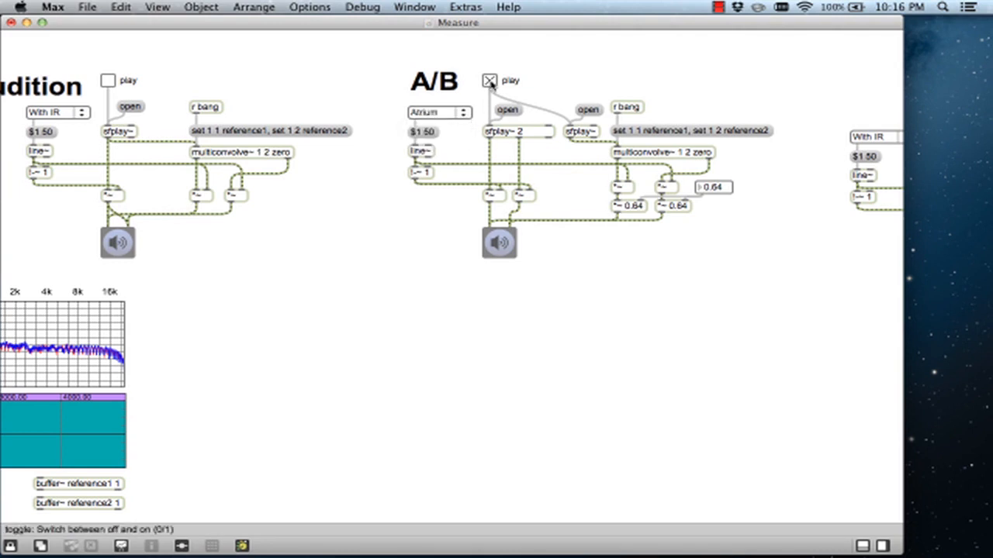
{"action": "left_click", "coordinate": [487, 81]}
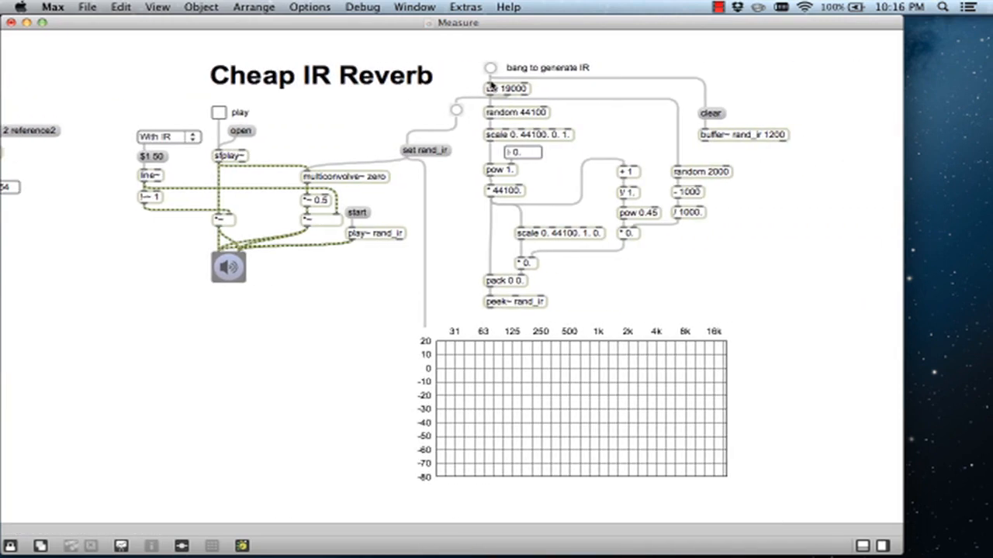
{"action": "mouse_move", "coordinate": [480, 78]}
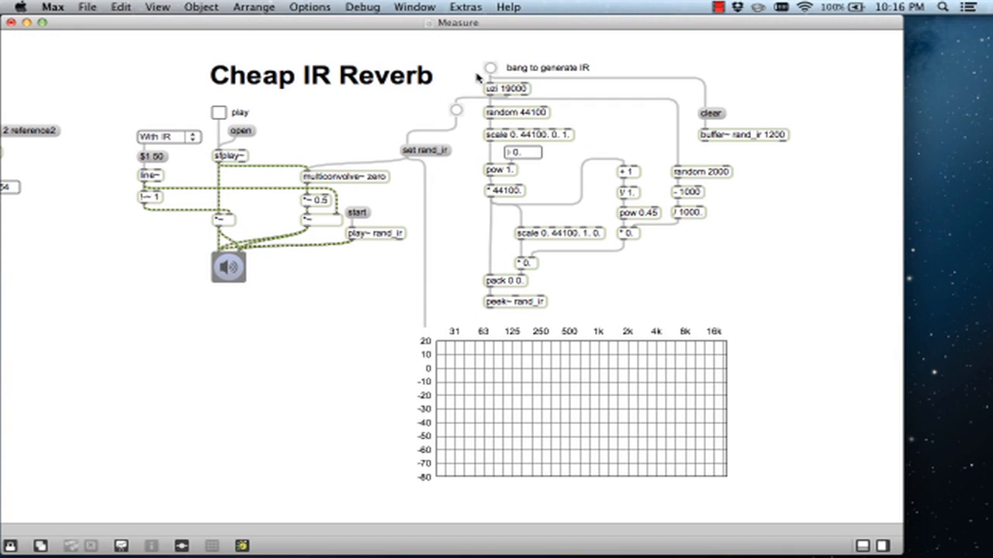
Bang the Cheap IR Reverb generator so a random impulse response fills the spectrum plot.
{"action": "left_click", "coordinate": [491, 69]}
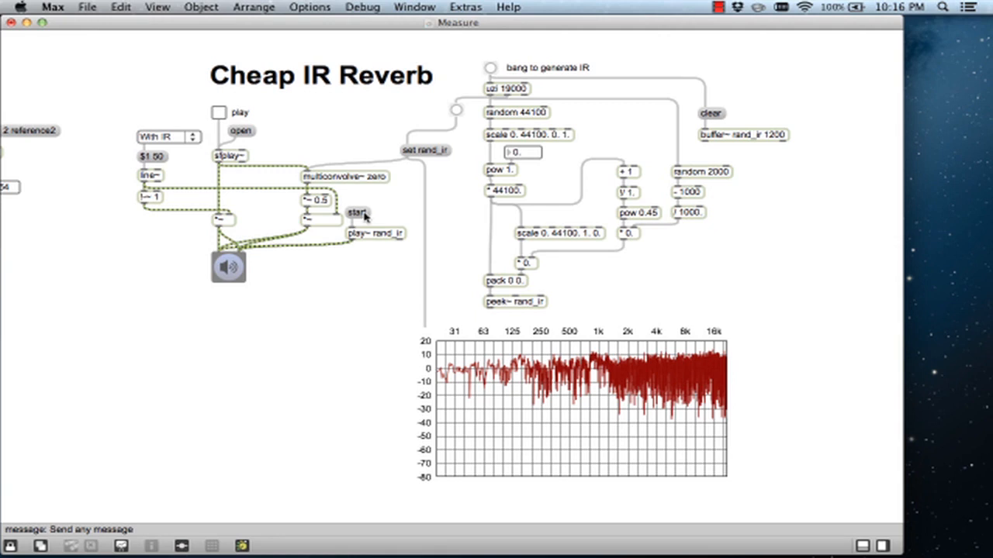
Play audio through the Cheap IR Reverb section with its source set to With IR.
{"action": "left_click", "coordinate": [220, 112]}
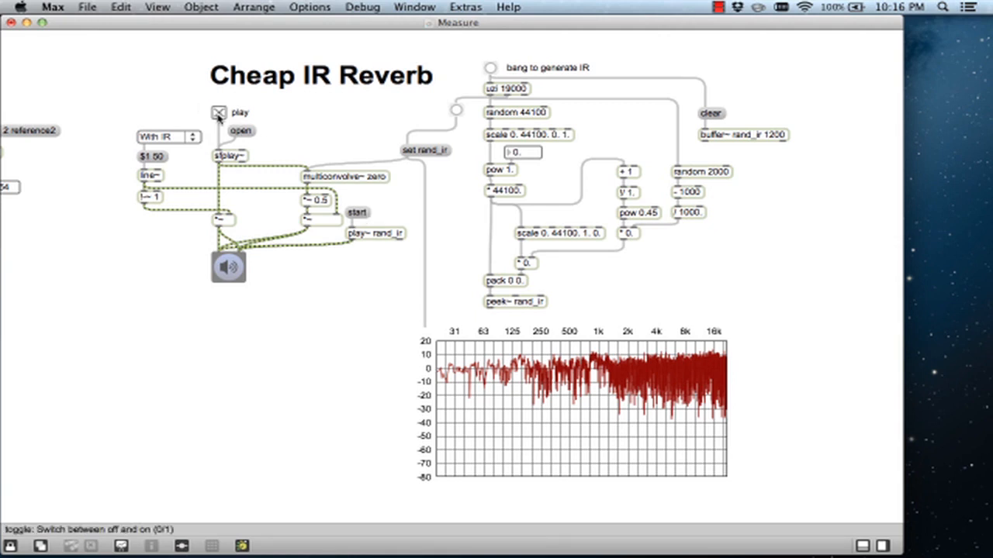
{"action": "mouse_move", "coordinate": [200, 137]}
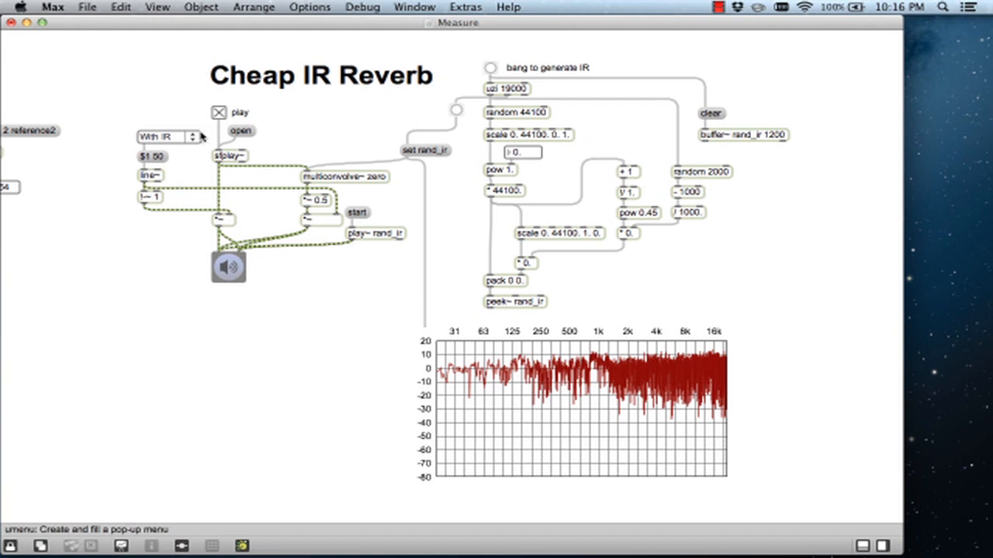
{"action": "left_click", "coordinate": [168, 137]}
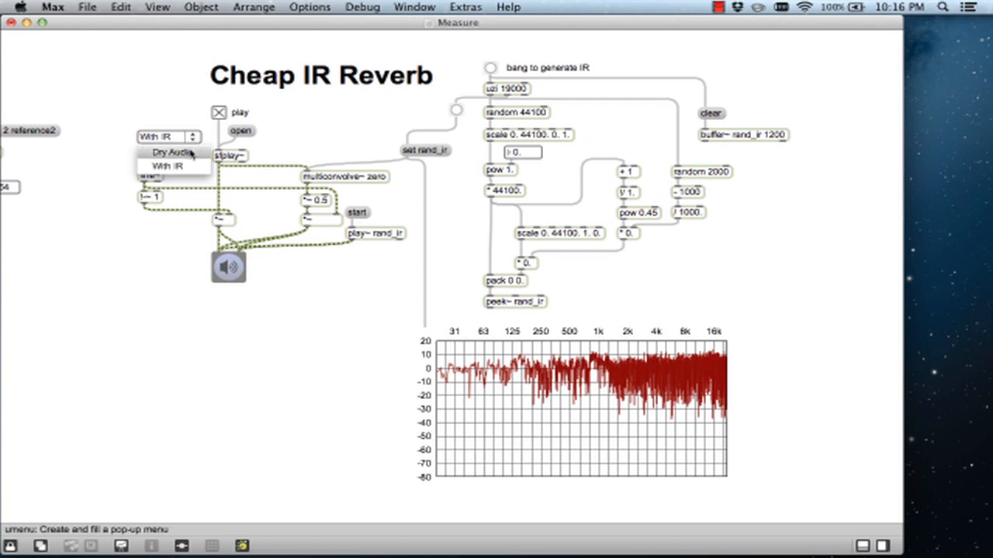
{"action": "left_click", "coordinate": [171, 152]}
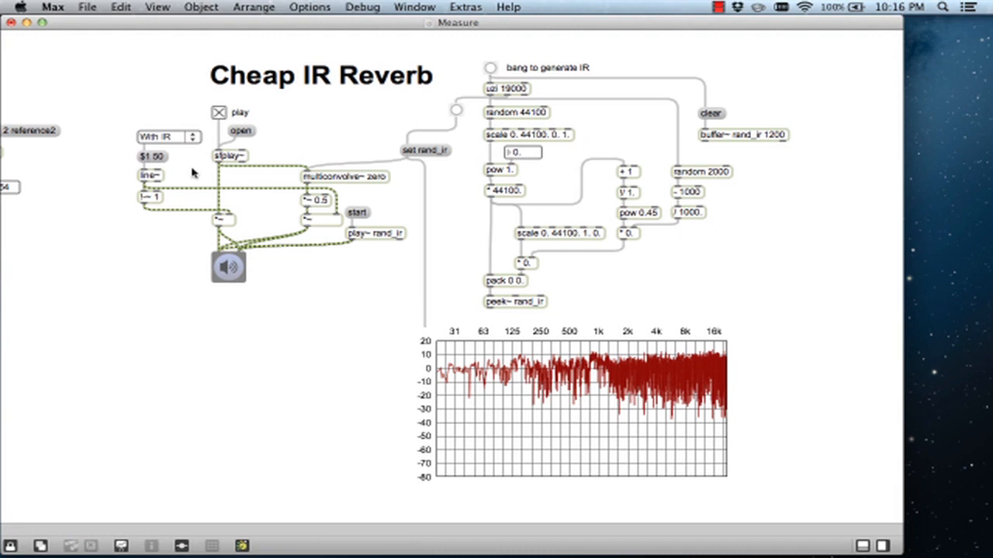
Regenerate the random impulse response four times, then switch the source to Dry Audio.
{"action": "left_click", "coordinate": [490, 68]}
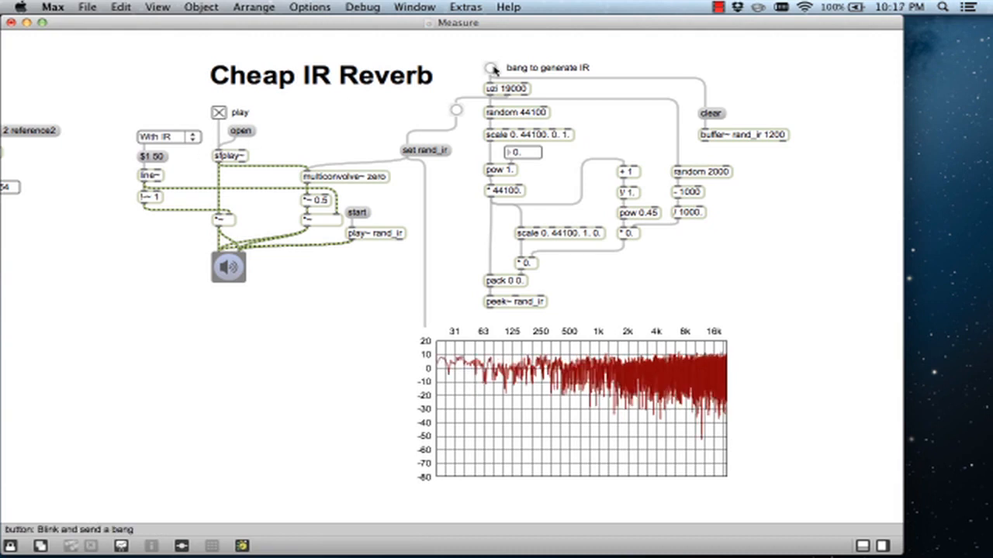
{"action": "left_click", "coordinate": [493, 68]}
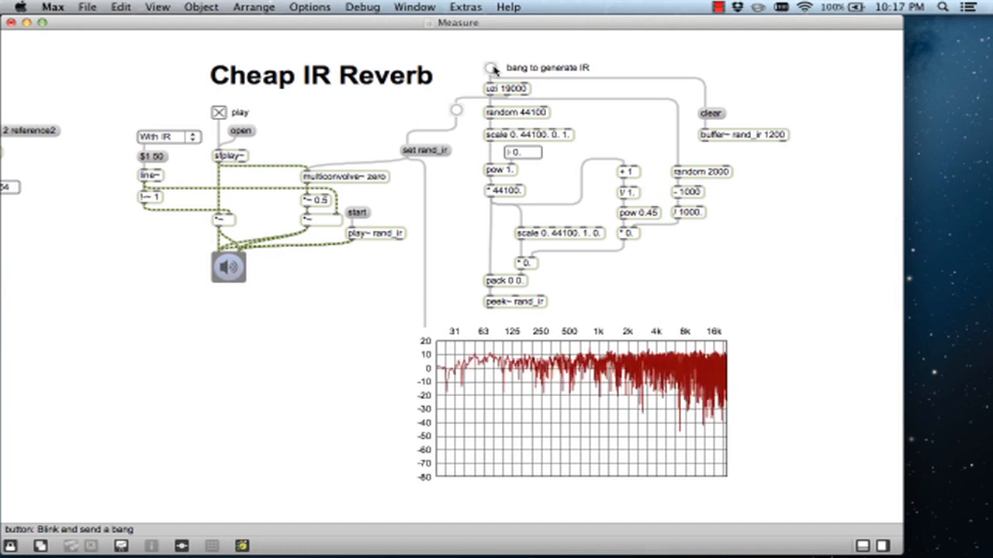
{"action": "left_click", "coordinate": [492, 69]}
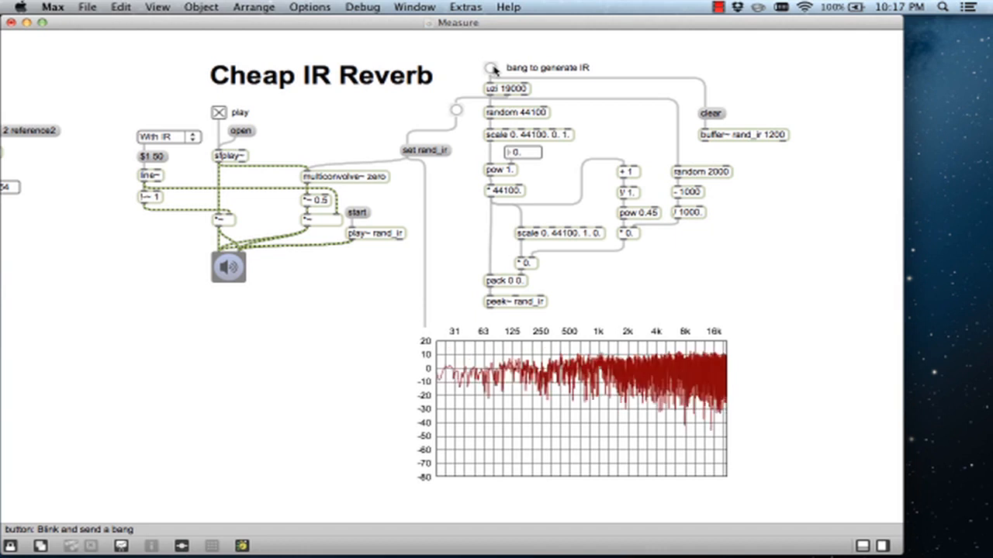
{"action": "left_click", "coordinate": [493, 69]}
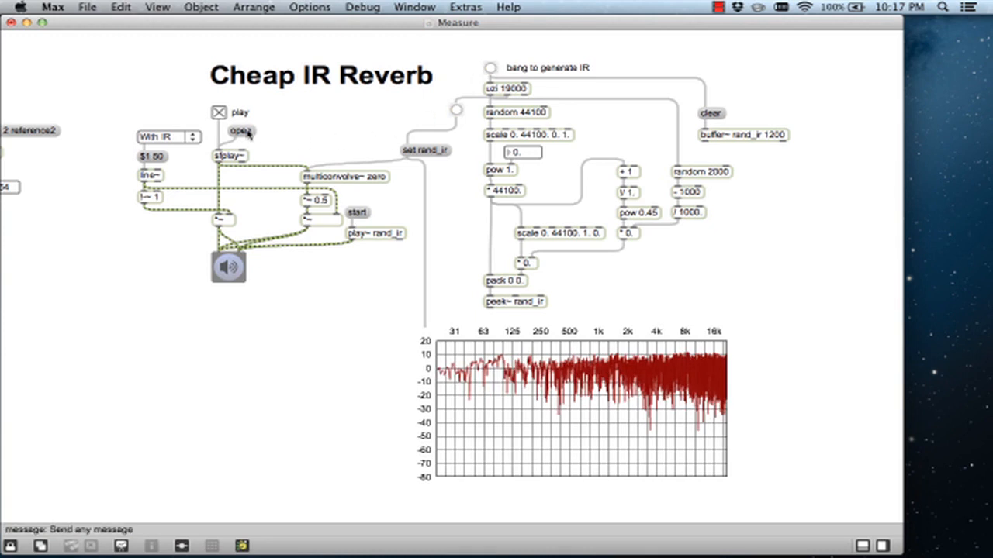
{"action": "left_click", "coordinate": [164, 136]}
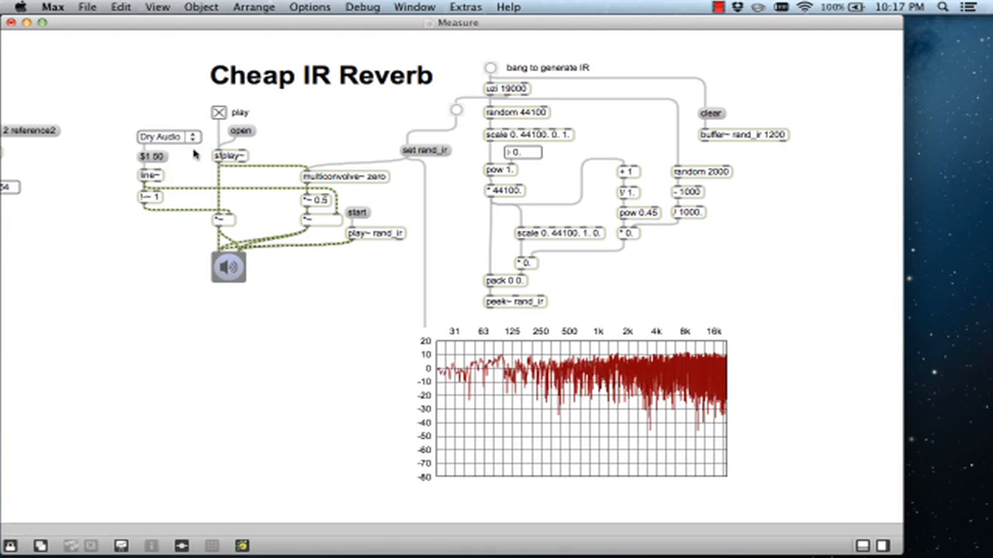